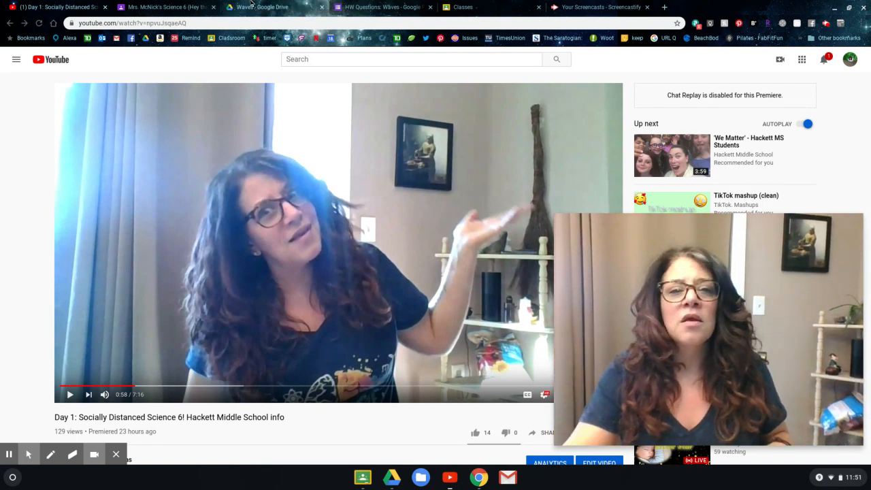
Step: Switch to the HW Questions: Waves form tab showing the 24-response summary
{"action": "left_click", "coordinate": [381, 7]}
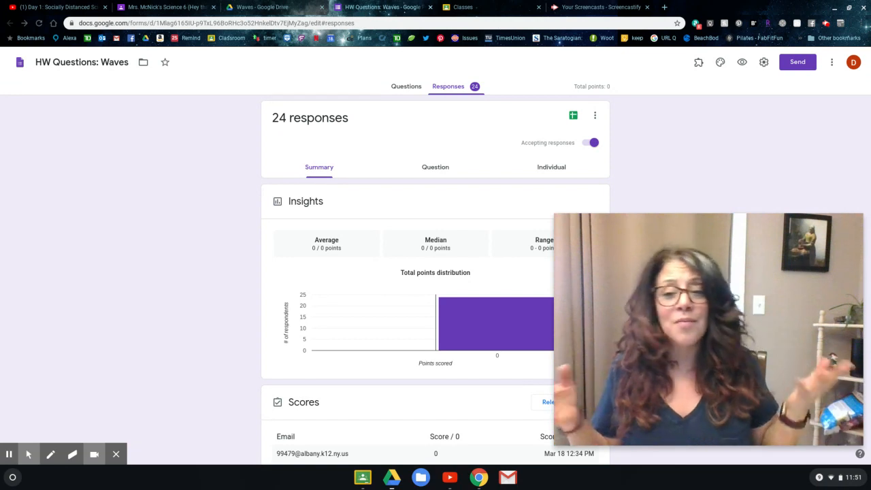
{"action": "mouse_move", "coordinate": [50, 170]}
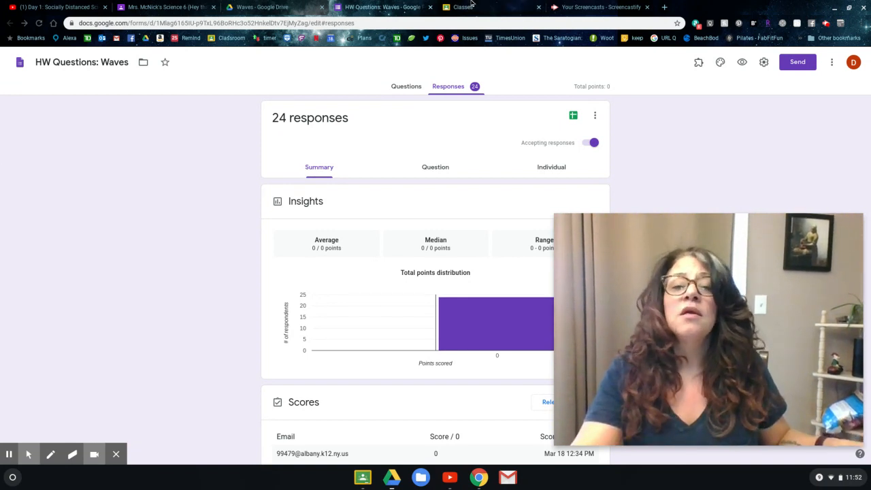
{"action": "left_click", "coordinate": [463, 7]}
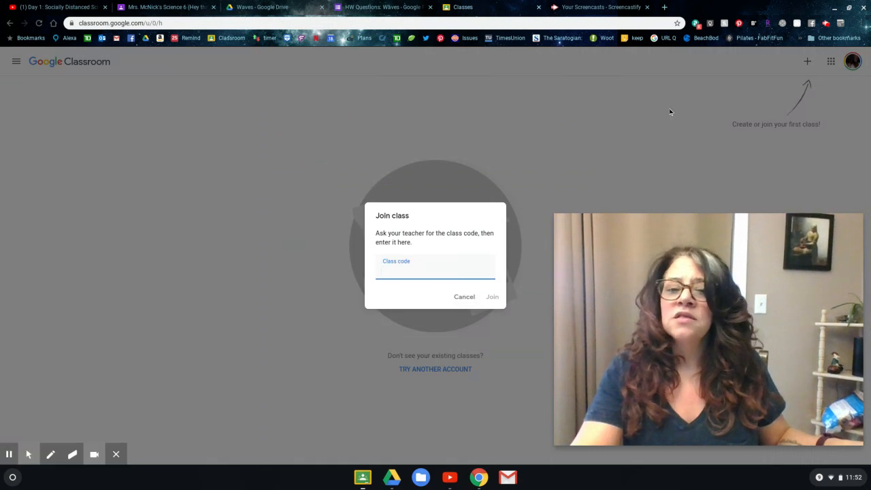
{"action": "left_click", "coordinate": [464, 296]}
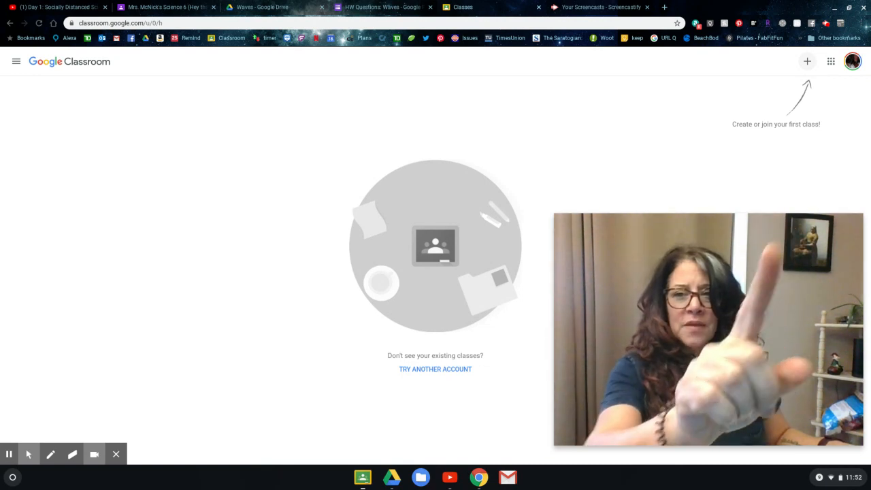
{"action": "left_click", "coordinate": [807, 61]}
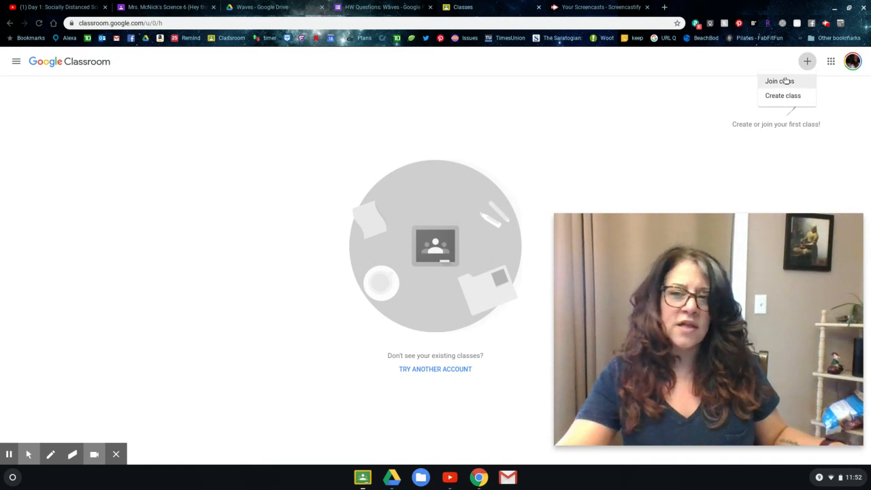
{"action": "left_click", "coordinate": [779, 82]}
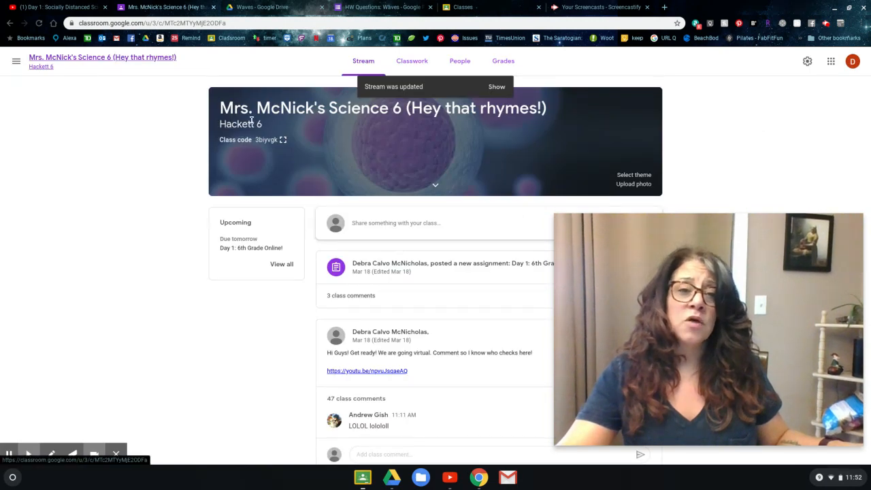
{"action": "left_click", "coordinate": [282, 139]}
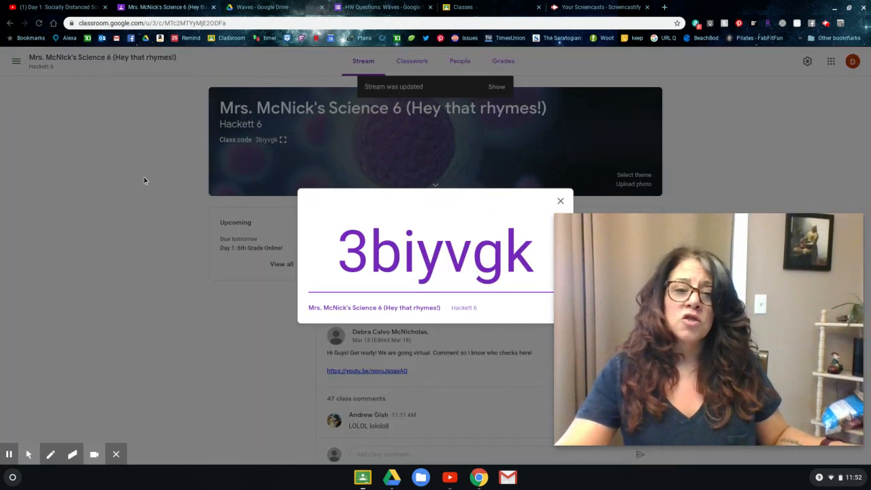
{"action": "mouse_move", "coordinate": [315, 250]}
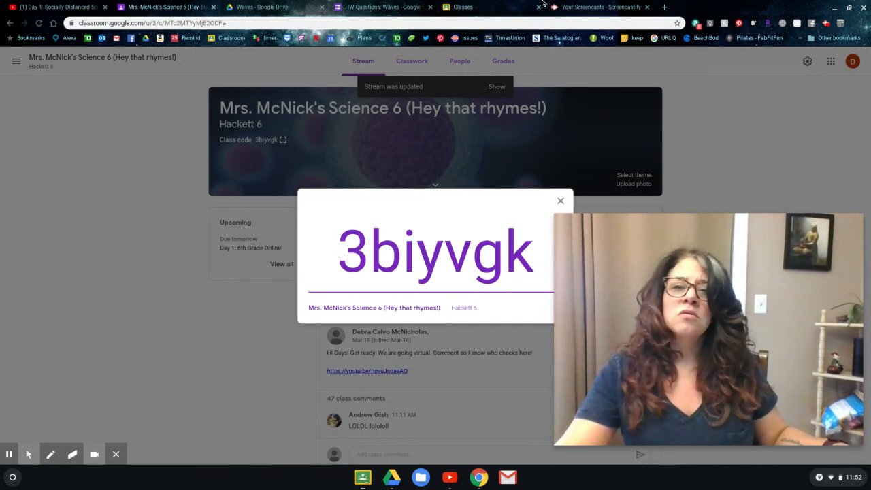
{"action": "left_click", "coordinate": [462, 6]}
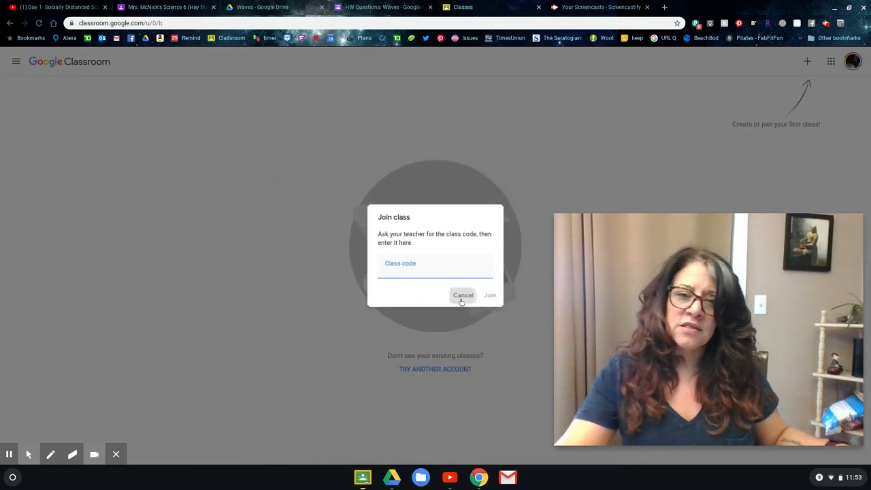
Step: Cancel the Join class dialog, leaving the empty Classes page
{"action": "left_click", "coordinate": [463, 294]}
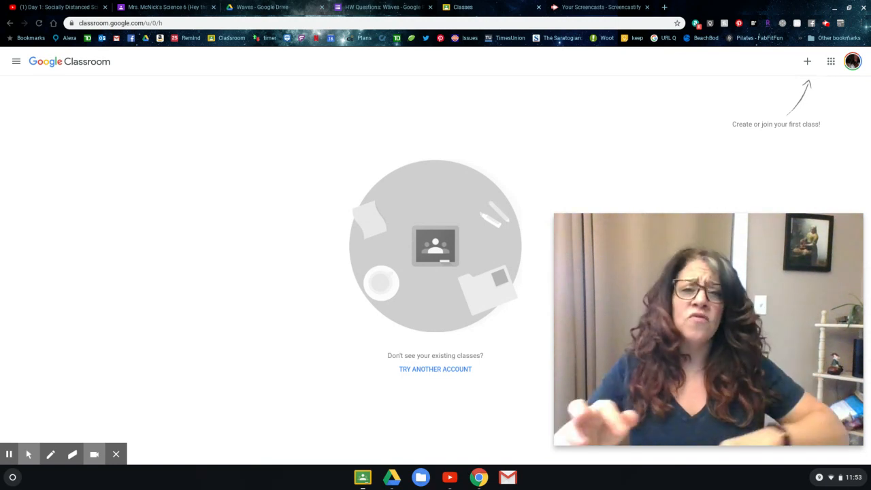
{"action": "mouse_move", "coordinate": [306, 85]}
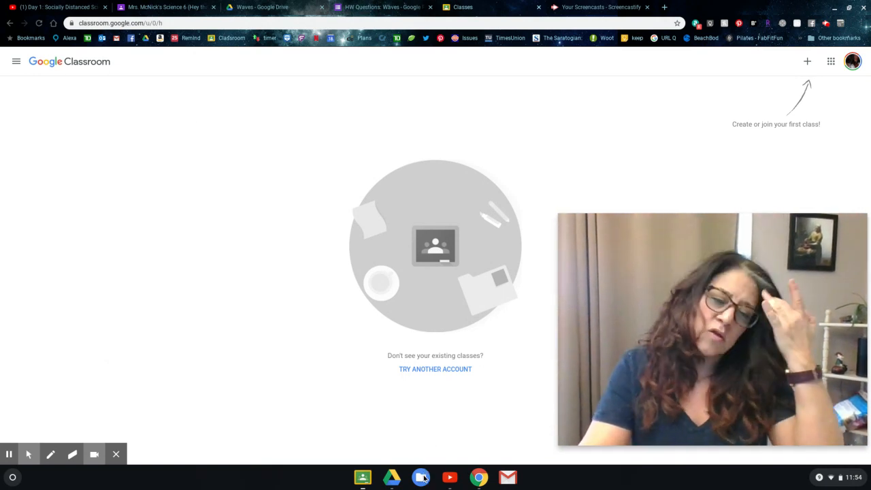
Step: Launch the Files app and show the Downloads folder with recent screenshots and videos
{"action": "left_click", "coordinate": [420, 476]}
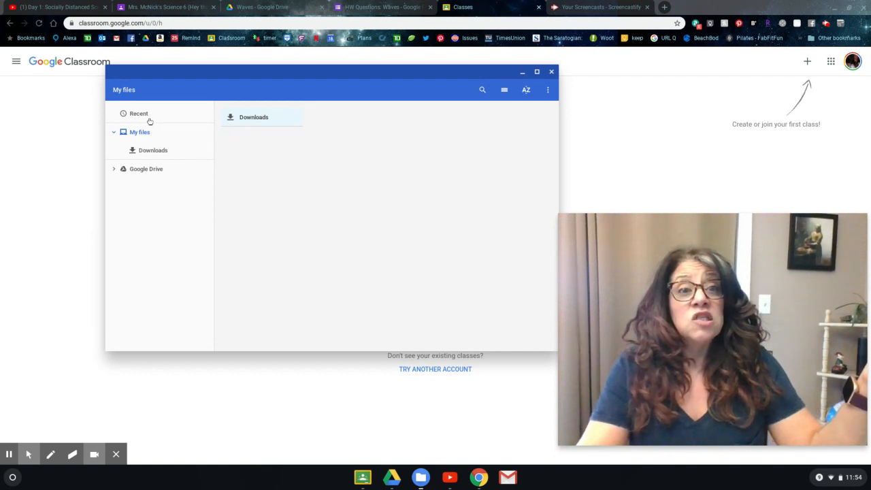
{"action": "mouse_move", "coordinate": [146, 171]}
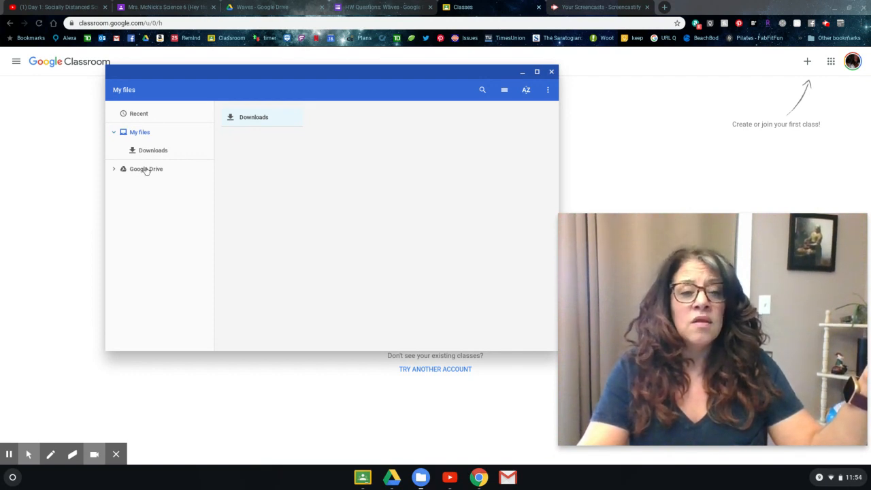
{"action": "left_click", "coordinate": [146, 169]}
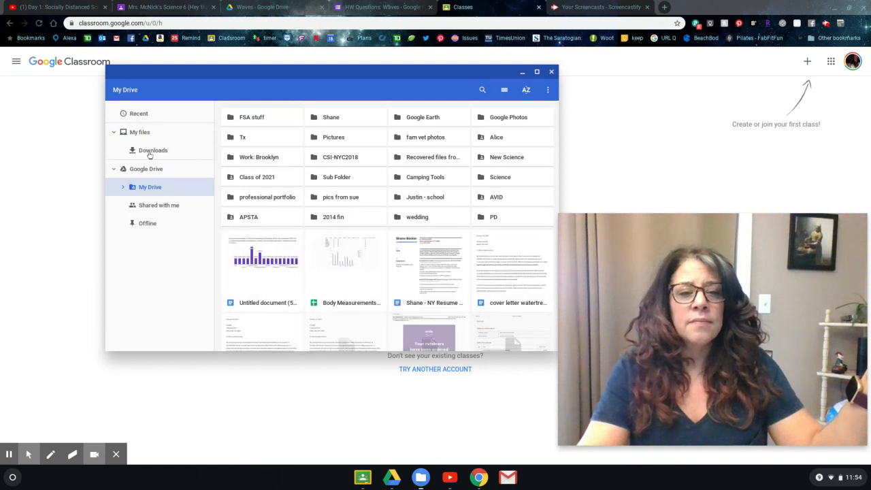
{"action": "left_click", "coordinate": [152, 150]}
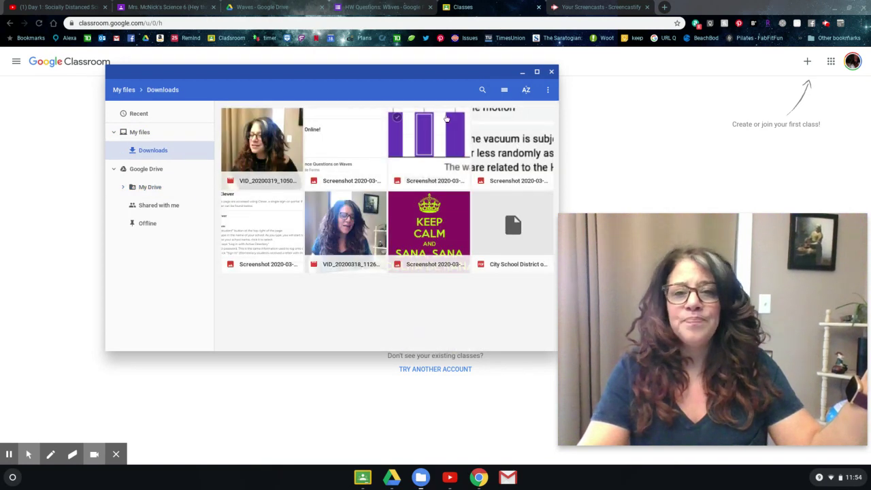
{"action": "left_click", "coordinate": [428, 134]}
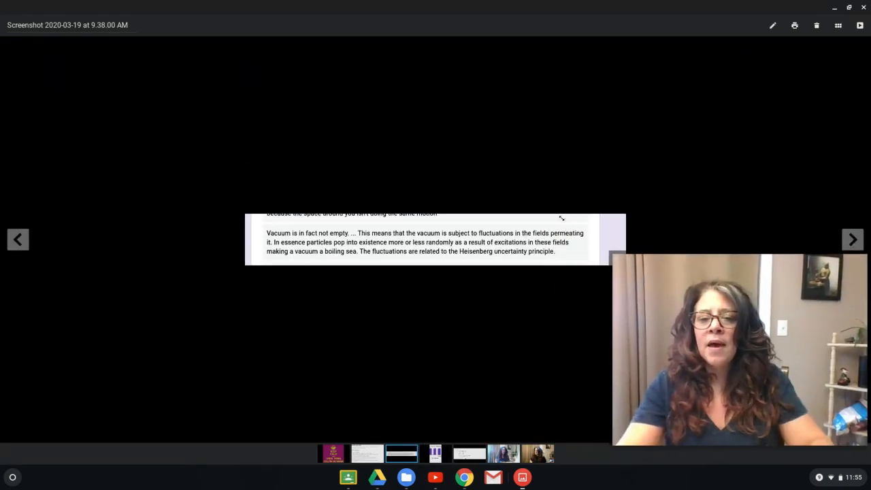
{"action": "mouse_move", "coordinate": [479, 356]}
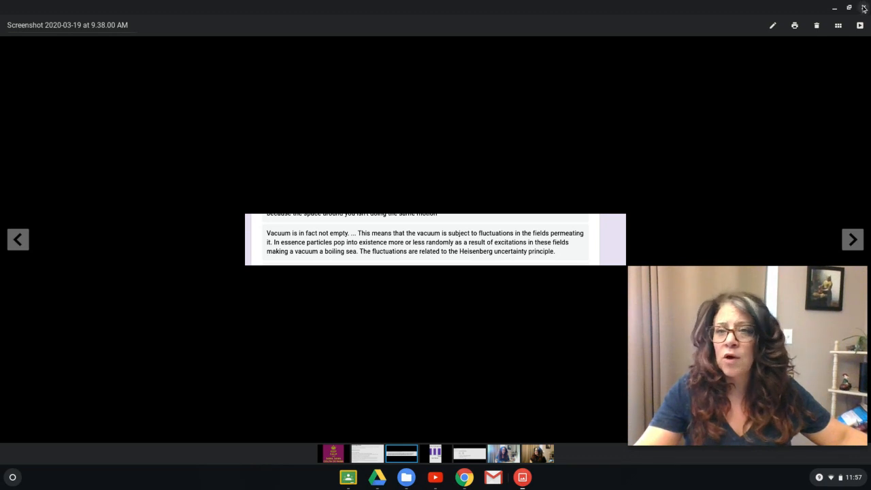
Step: Close the Files picker and return to the HW Questions: Waves form
{"action": "left_click", "coordinate": [864, 9]}
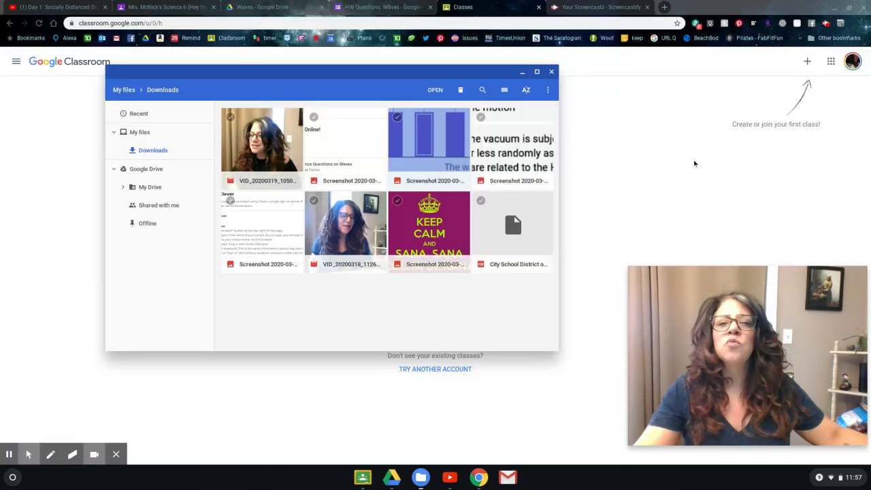
{"action": "left_click", "coordinate": [551, 71]}
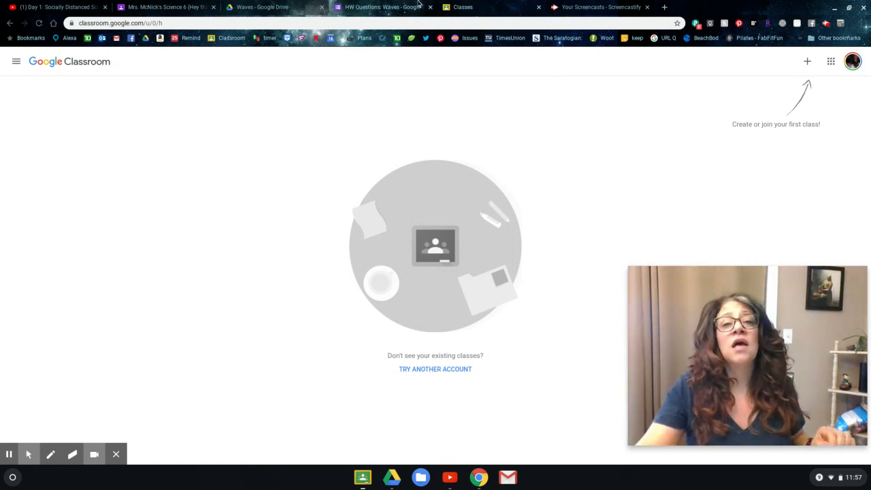
{"action": "left_click", "coordinate": [383, 7]}
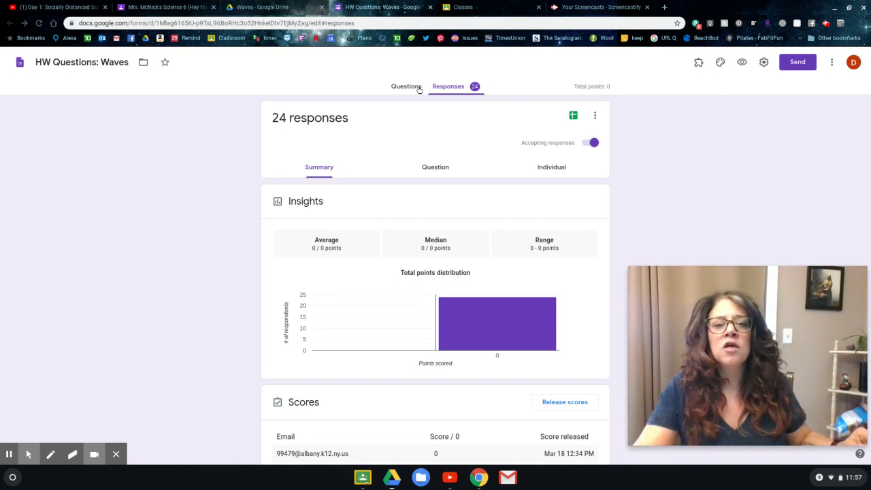
Step: Switch the form from Responses to its Questions view
{"action": "left_click", "coordinate": [405, 85]}
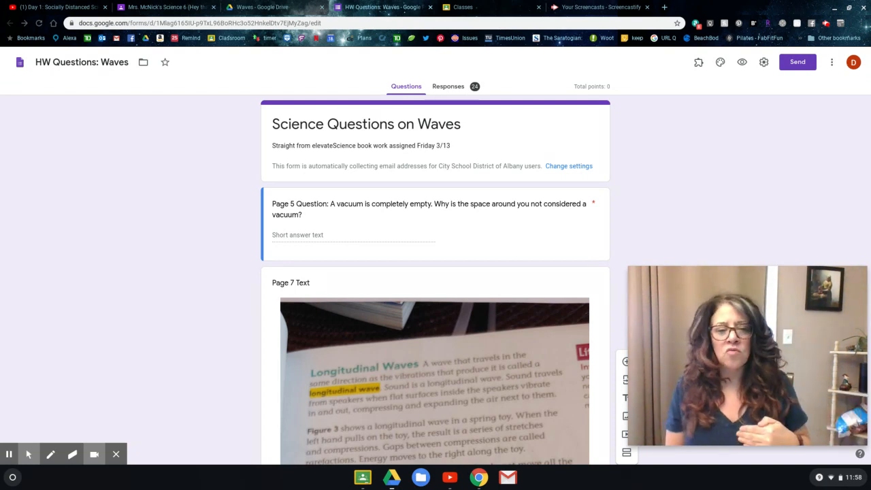
{"action": "scroll", "scroll_direction": "down", "scroll_amount": 3}
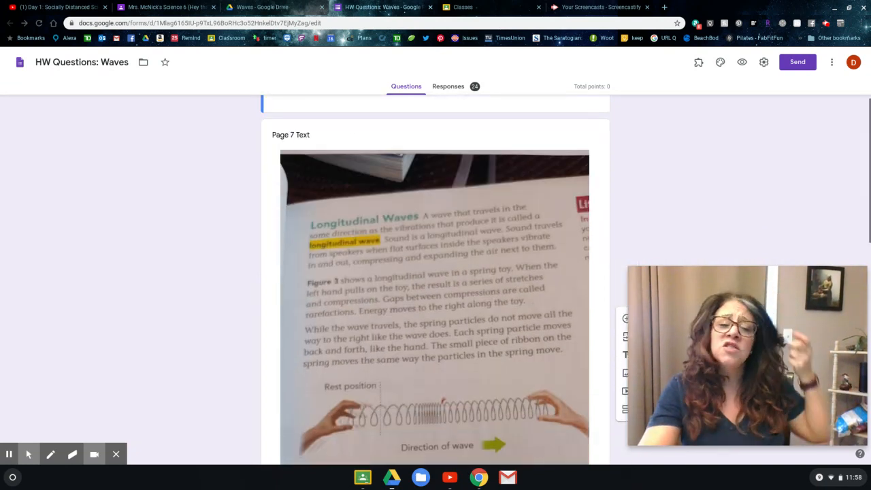
{"action": "scroll", "scroll_direction": "down", "scroll_amount": 3}
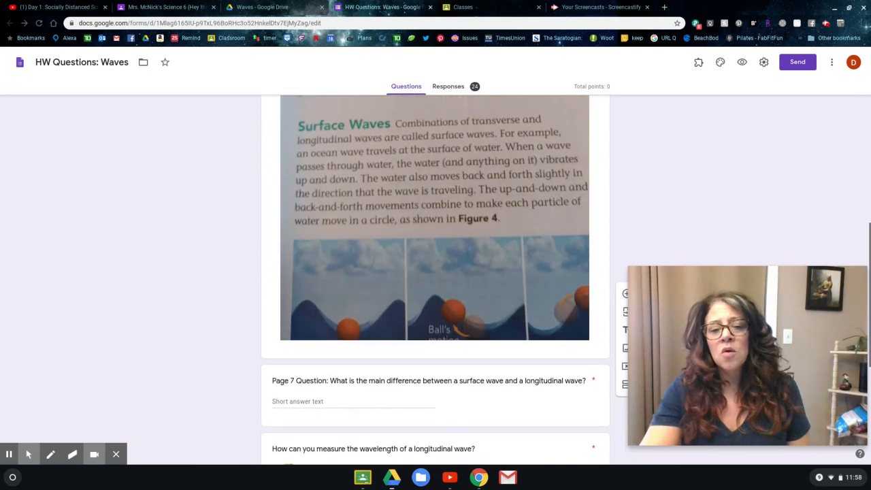
{"action": "scroll", "scroll_direction": "up", "scroll_amount": 3}
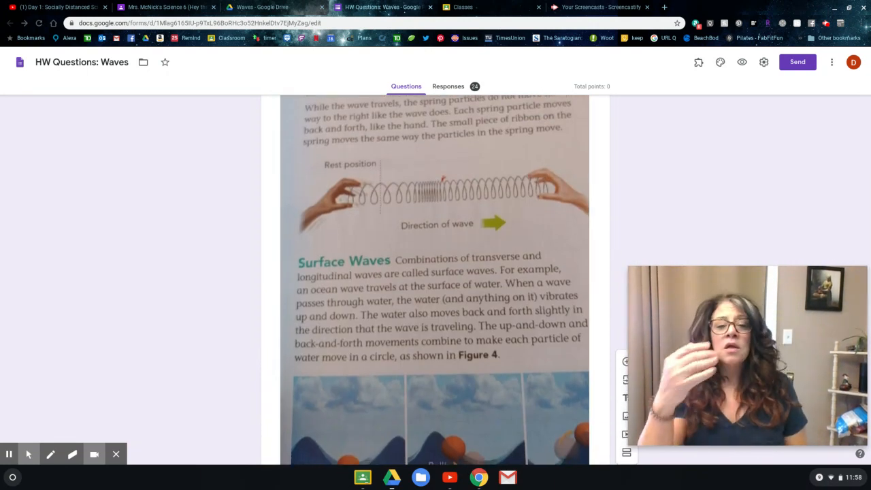
{"action": "scroll", "scroll_direction": "up", "scroll_amount": 3}
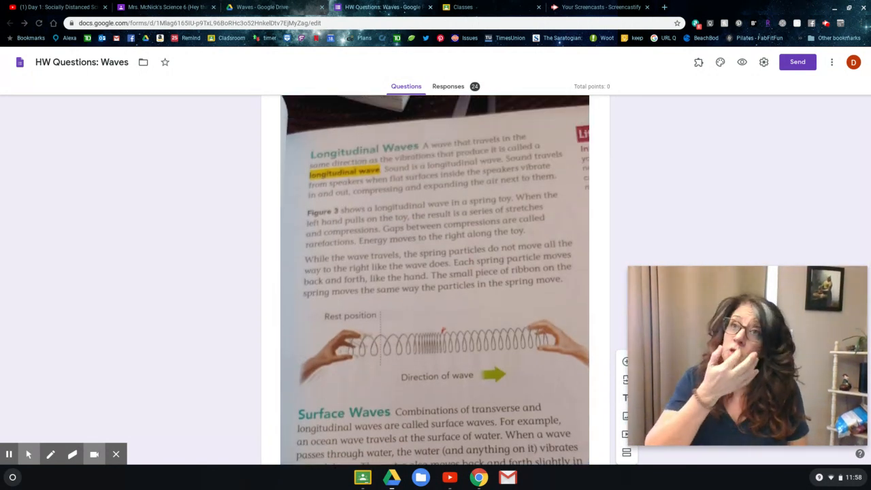
{"action": "scroll", "scroll_direction": "down", "scroll_amount": 3}
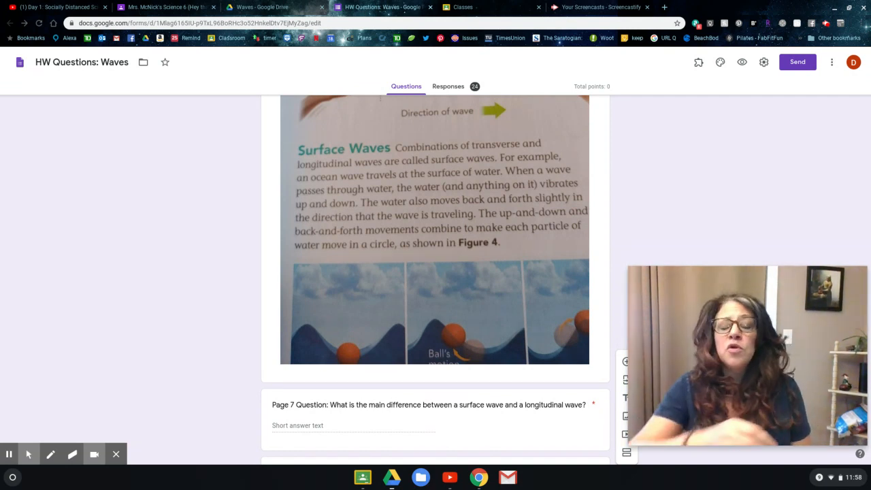
{"action": "scroll", "scroll_direction": "down", "scroll_amount": 3}
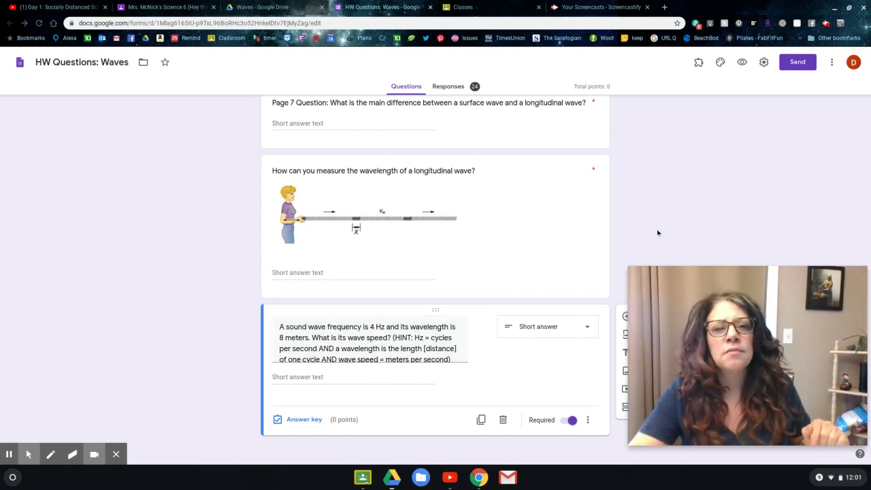
{"action": "mouse_move", "coordinate": [628, 149]}
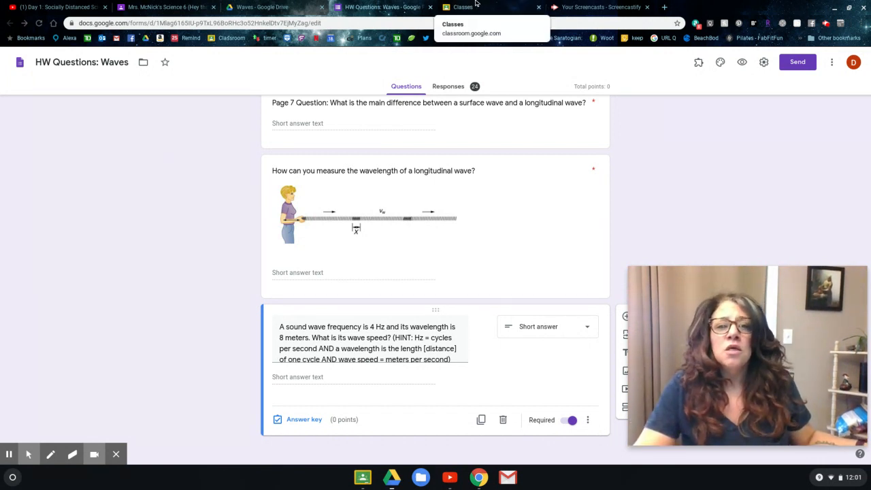
Step: Launch Google Drive from the Google apps grid on the Classroom page
{"action": "left_click", "coordinate": [462, 7]}
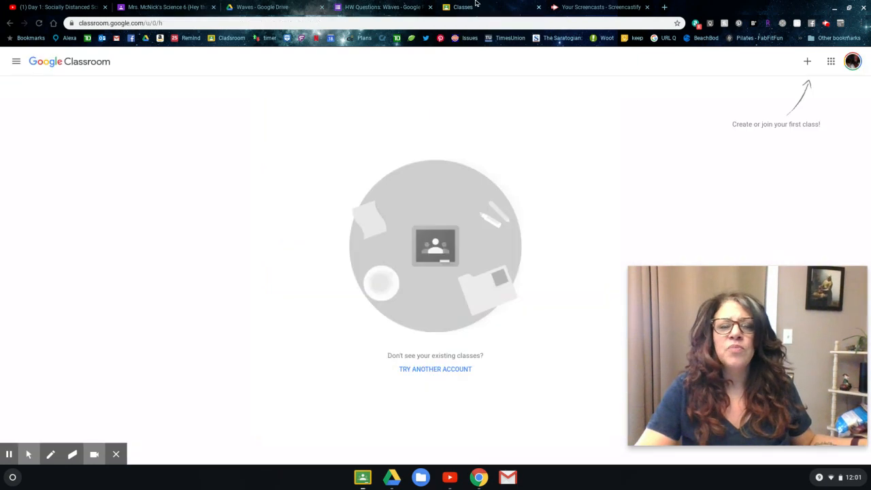
{"action": "mouse_move", "coordinate": [656, 178]}
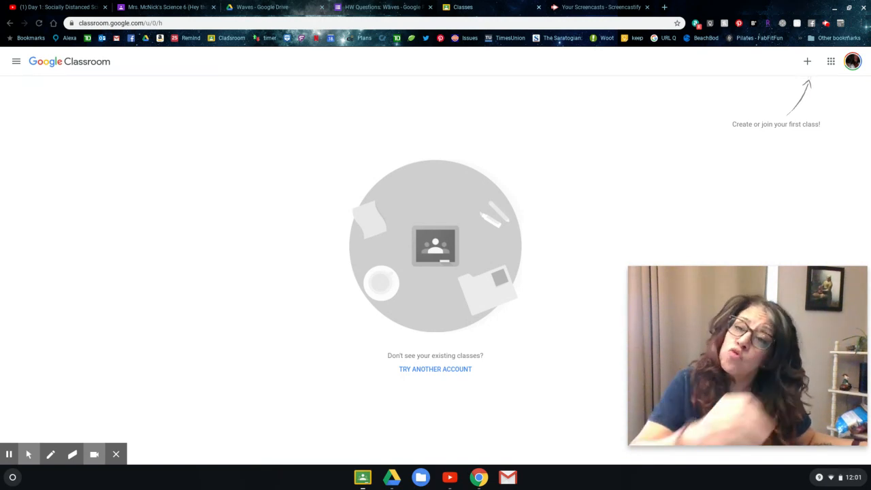
{"action": "mouse_move", "coordinate": [830, 61]}
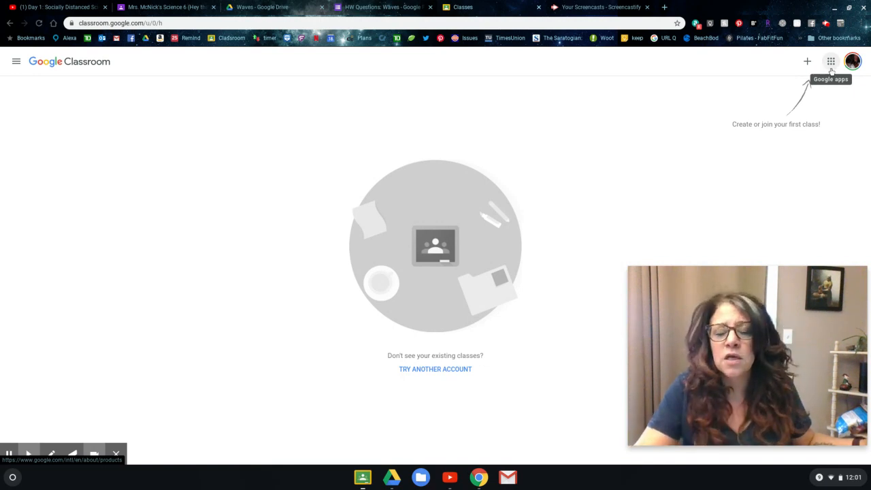
{"action": "left_click", "coordinate": [830, 61]}
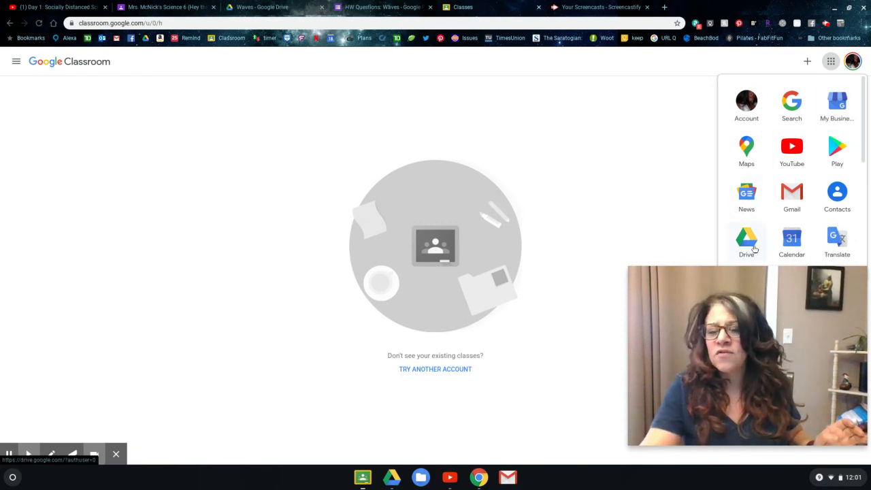
{"action": "left_click", "coordinate": [745, 242]}
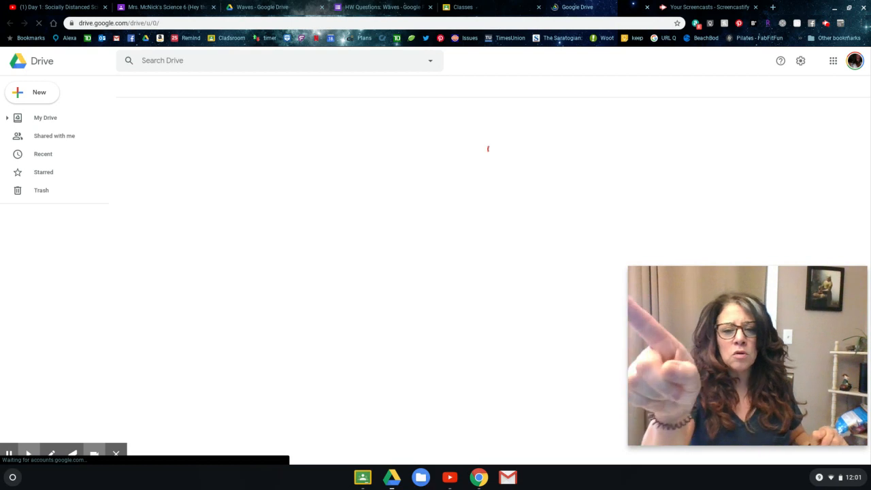
Step: Create a new folder named 'Waves' in My Drive
{"action": "left_click", "coordinate": [46, 117]}
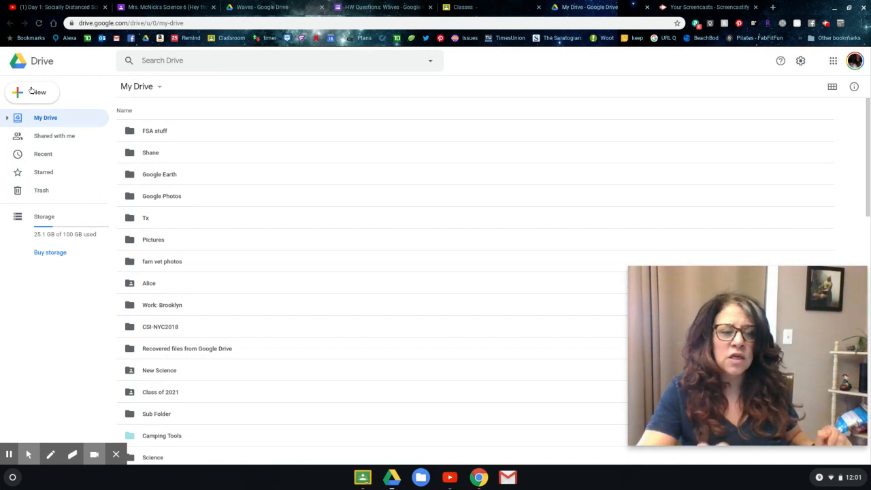
{"action": "left_click", "coordinate": [33, 92]}
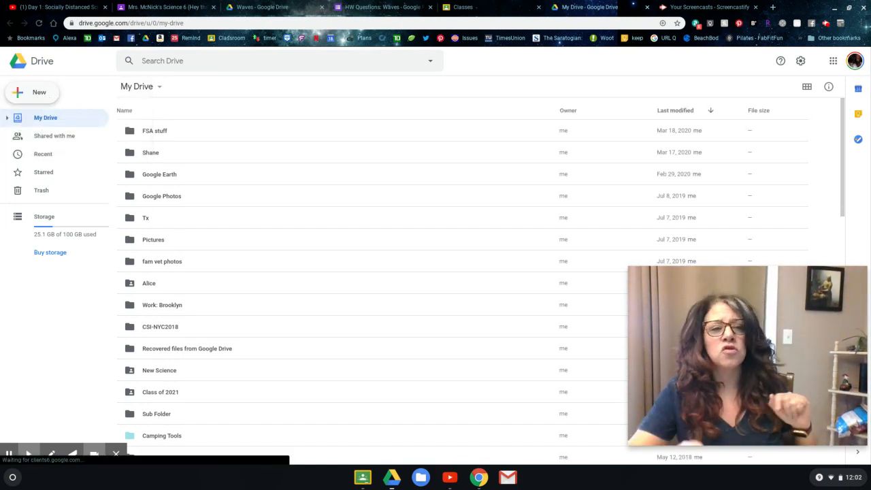
{"action": "mouse_move", "coordinate": [54, 332]}
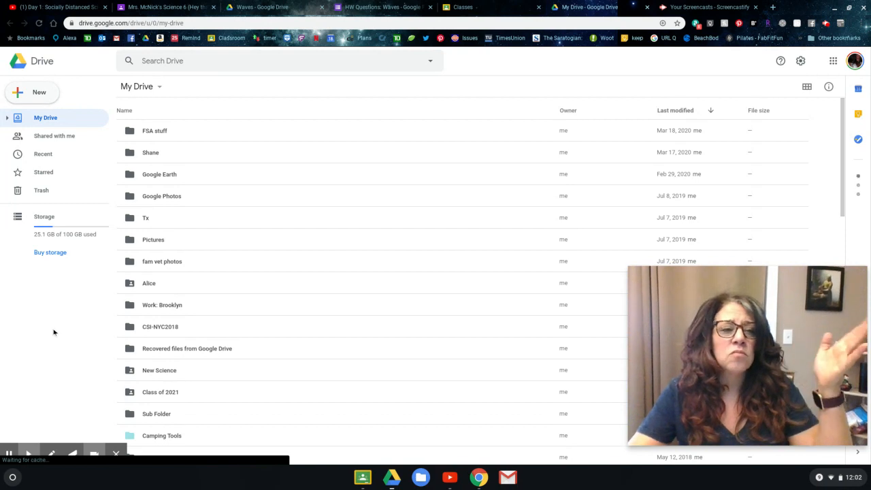
{"action": "mouse_move", "coordinate": [42, 100]}
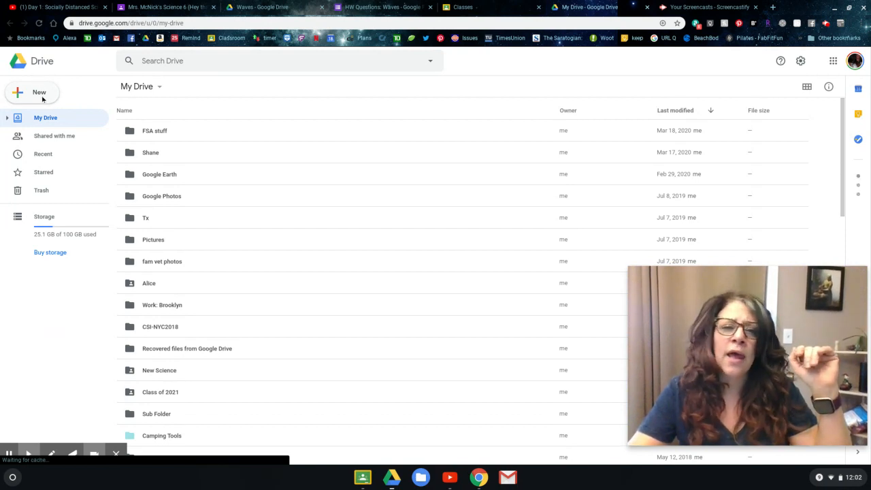
{"action": "left_click", "coordinate": [38, 93]}
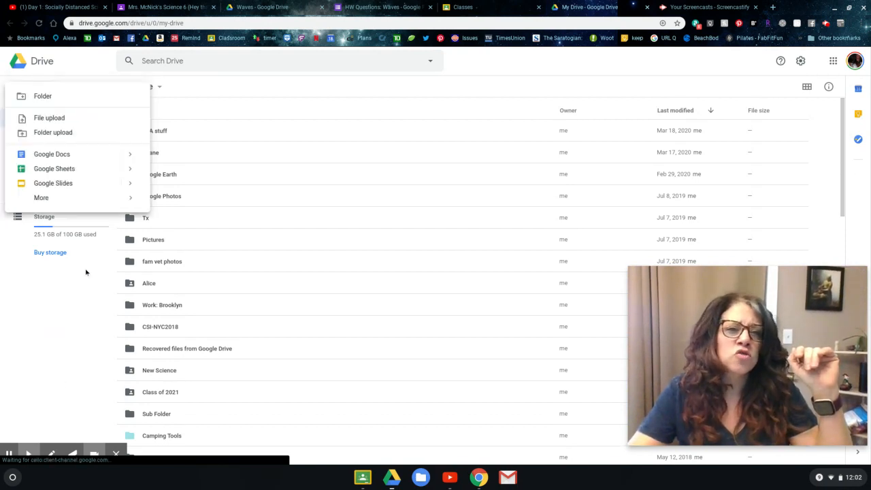
{"action": "left_click", "coordinate": [43, 95]}
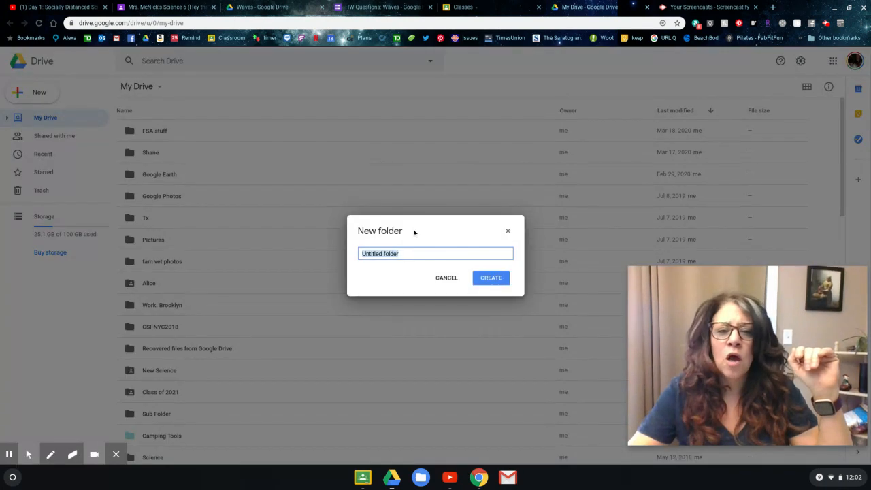
{"action": "mouse_move", "coordinate": [427, 234]}
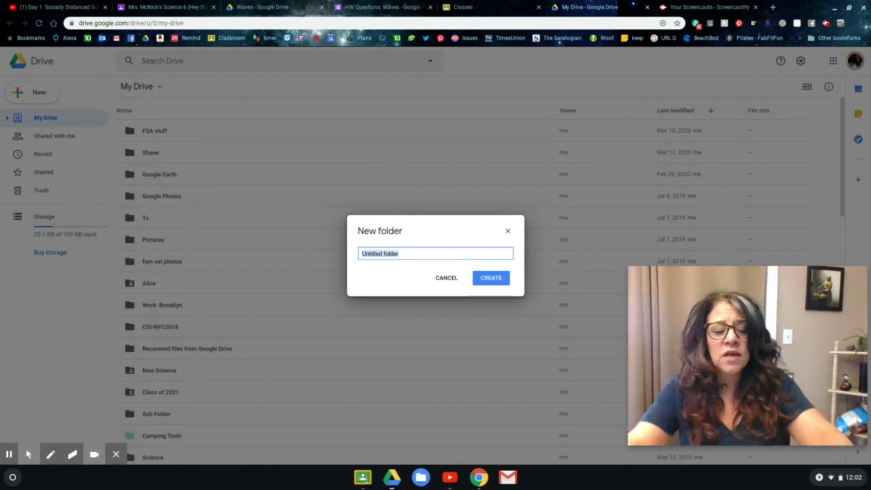
{"action": "type", "text": "Waves"}
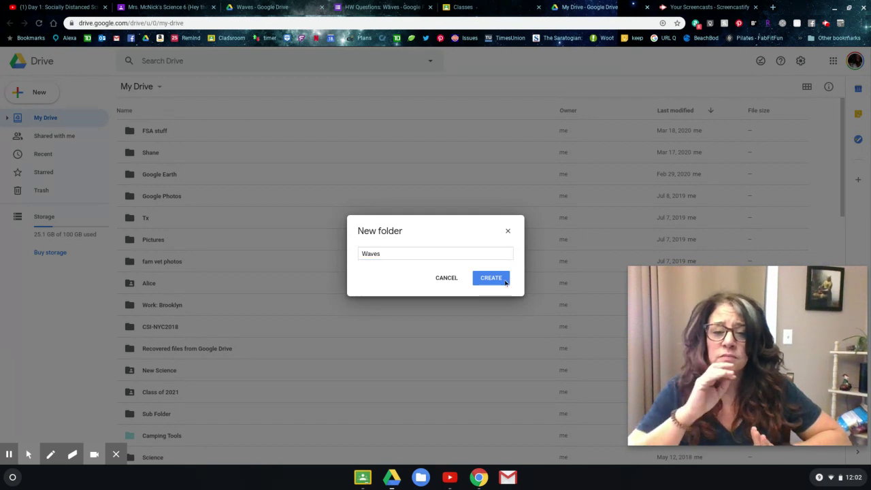
{"action": "left_click", "coordinate": [490, 278]}
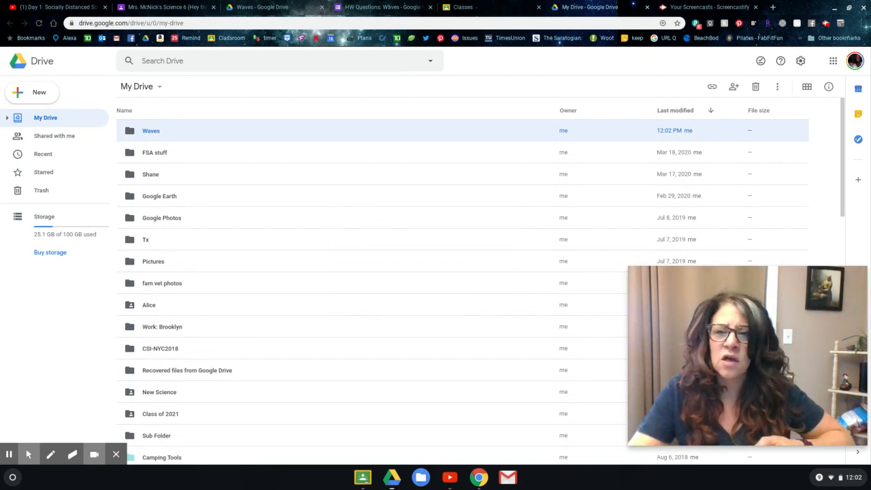
Step: Switch My Drive to grid view with the Waves folder first
{"action": "left_click", "coordinate": [807, 87]}
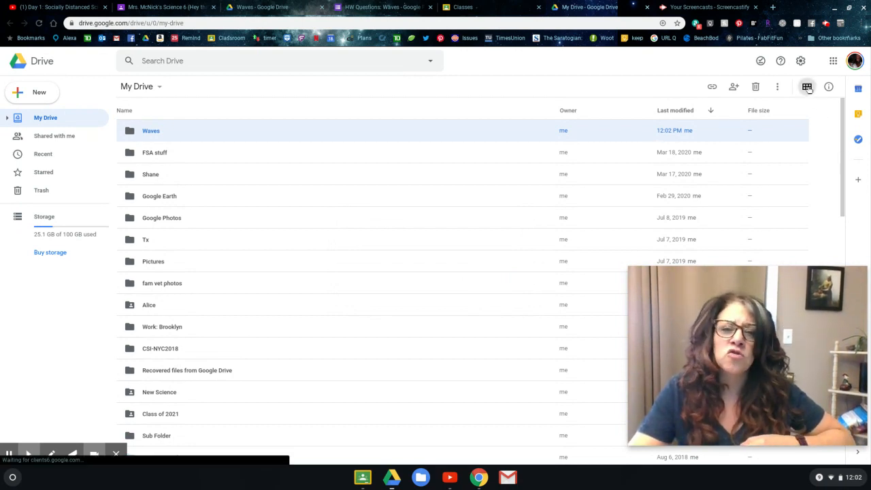
{"action": "left_click", "coordinate": [807, 87]}
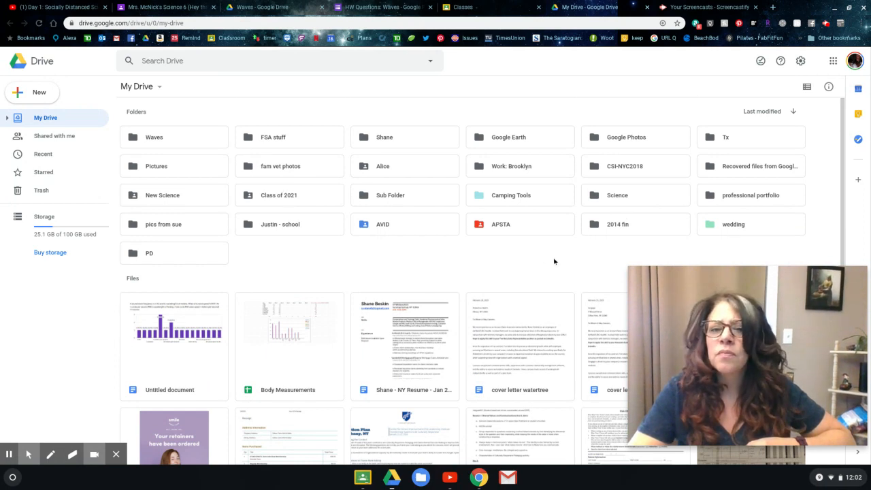
{"action": "mouse_move", "coordinate": [191, 138]}
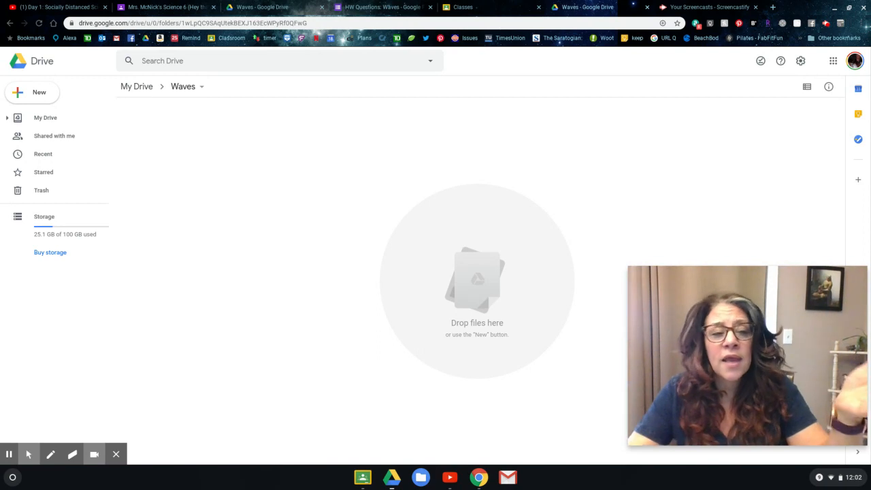
Step: Return to My Drive with its folder list expanded, then switch to the Screencastify recordings page
{"action": "left_click", "coordinate": [45, 117]}
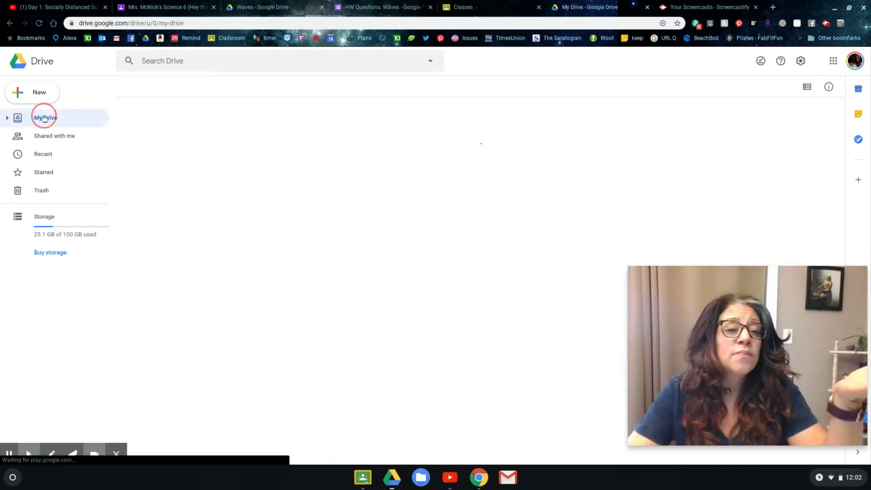
{"action": "left_click", "coordinate": [45, 117]}
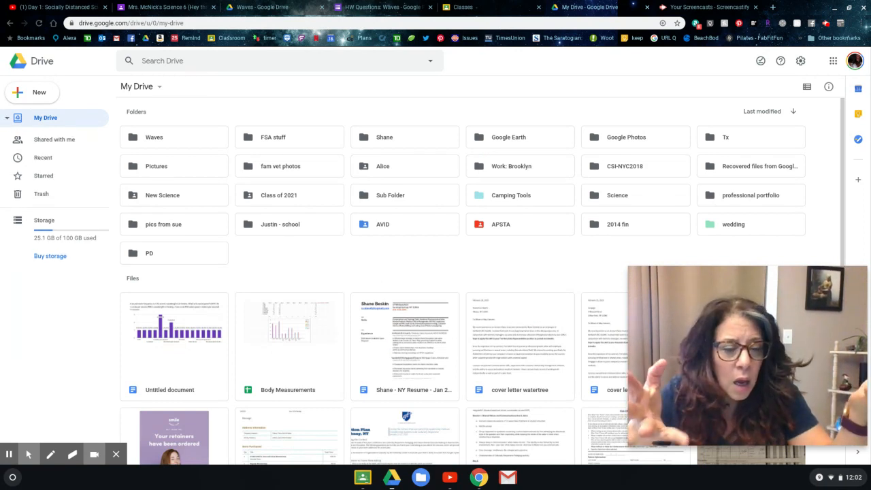
{"action": "left_click", "coordinate": [8, 117]}
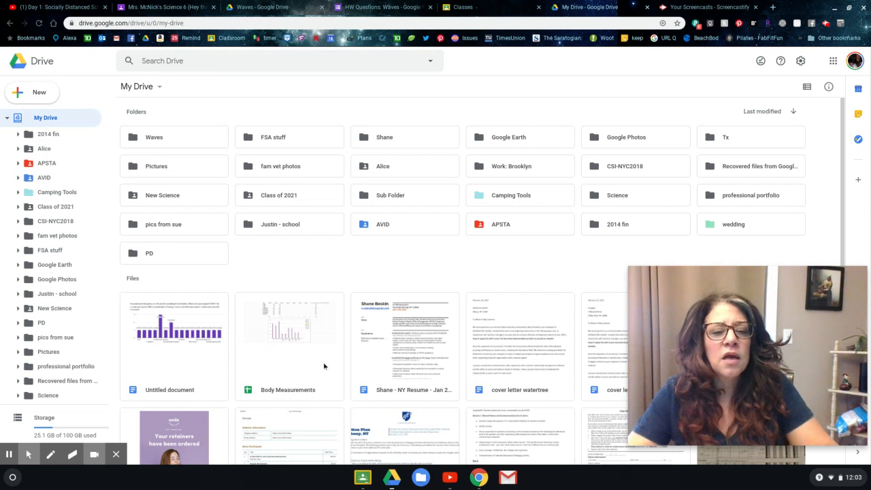
{"action": "mouse_move", "coordinate": [203, 361]}
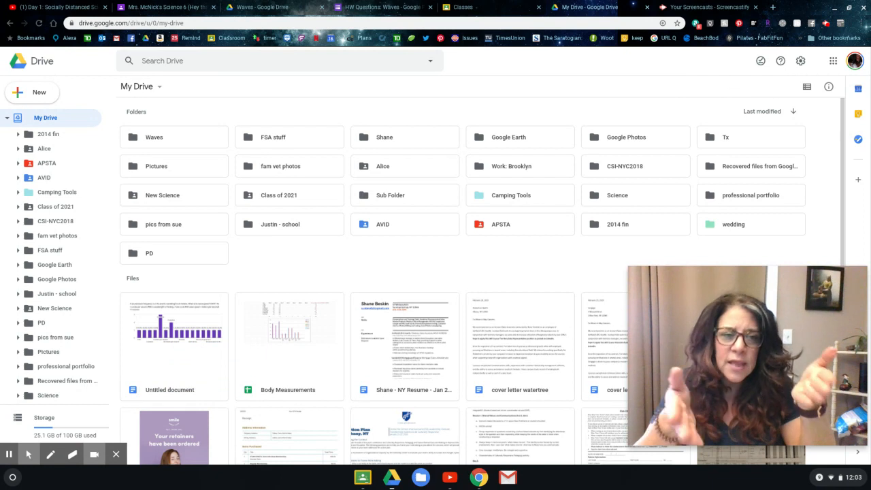
{"action": "mouse_move", "coordinate": [400, 88]}
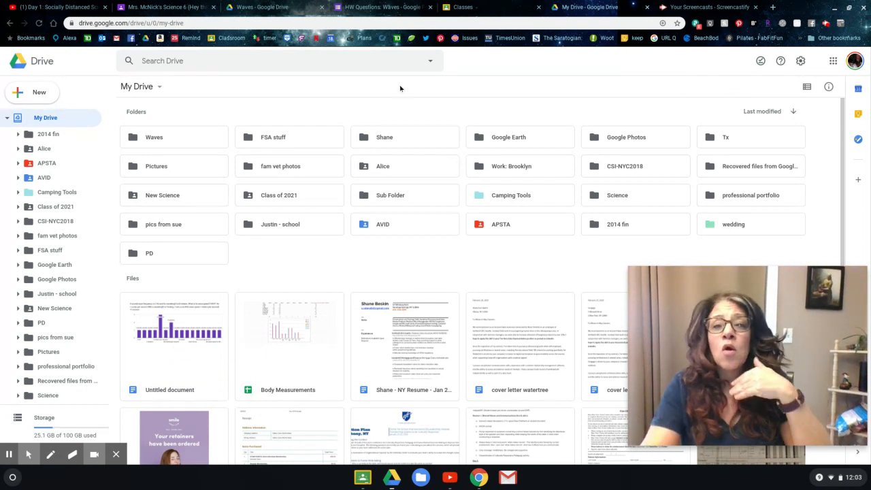
{"action": "mouse_move", "coordinate": [589, 81]}
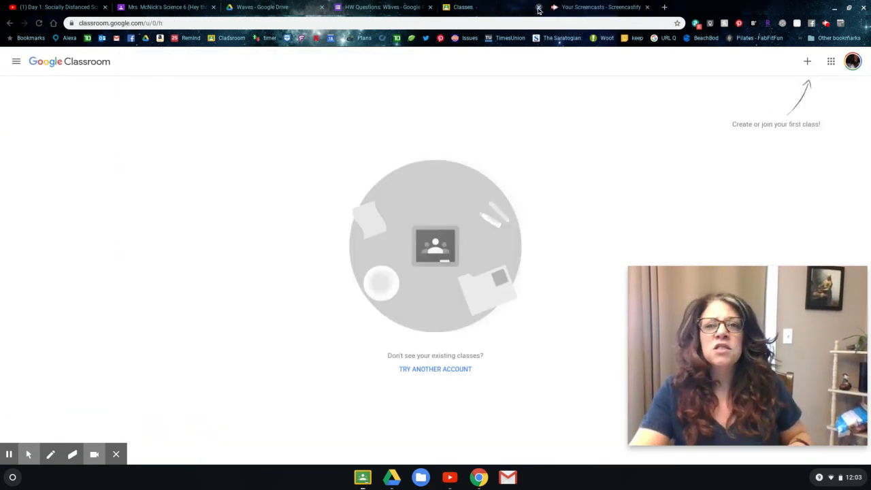
{"action": "left_click", "coordinate": [539, 6]}
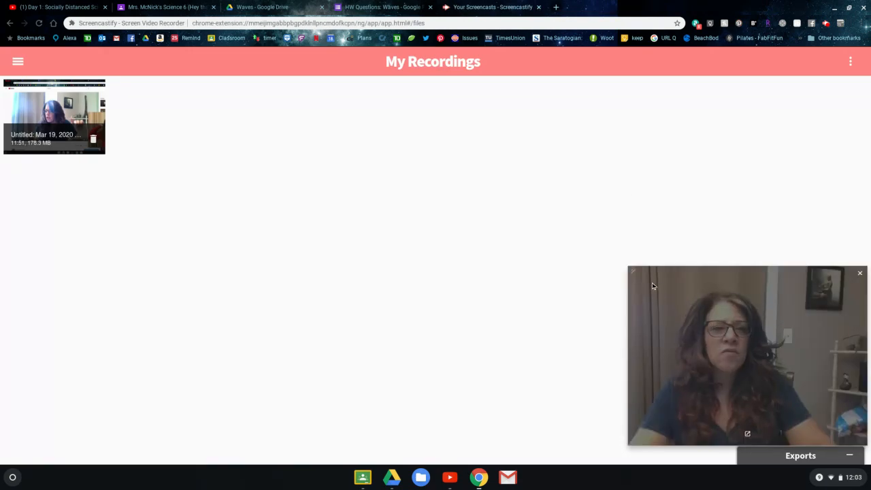